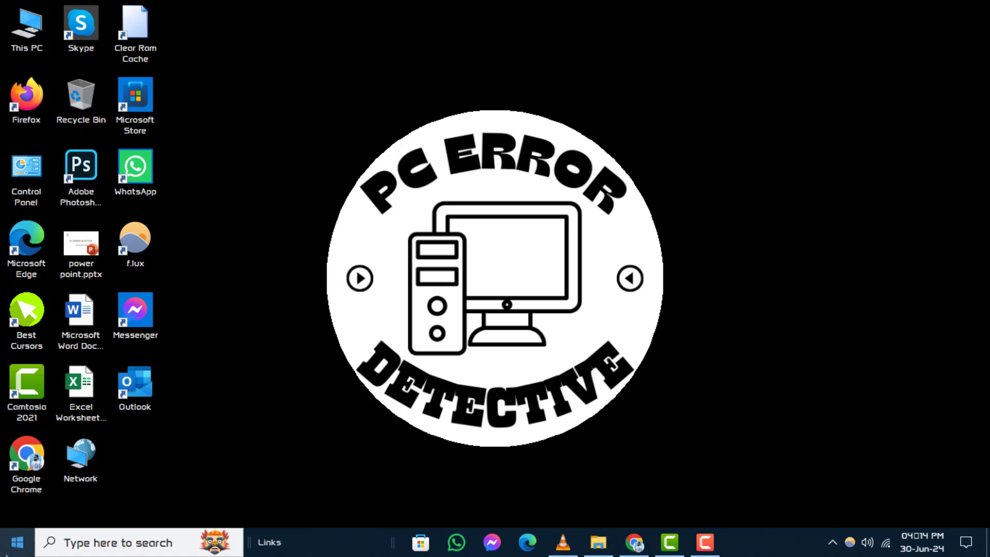
- Launch Windows Settings from the Start button's quick-access menu
right_click(13, 541)
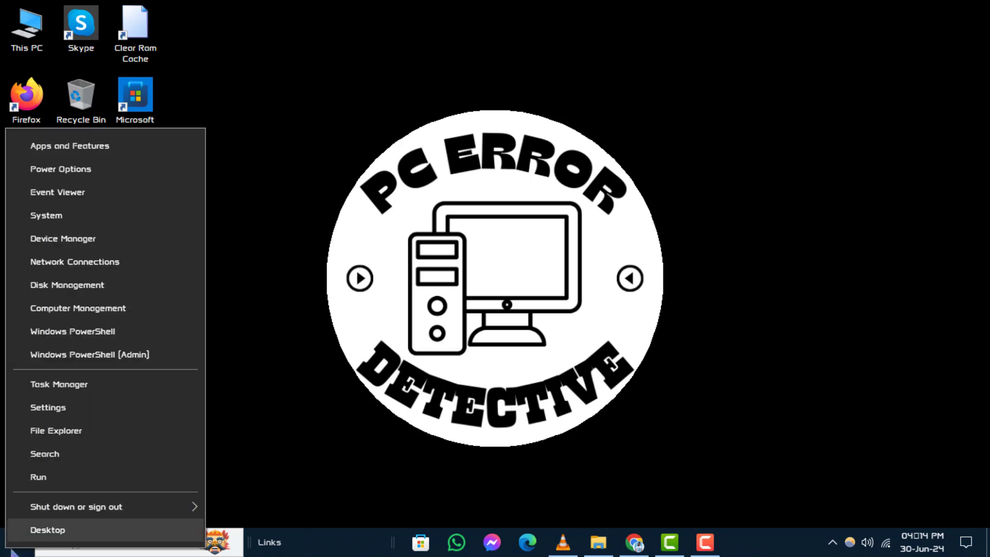
mouse_move(251, 439)
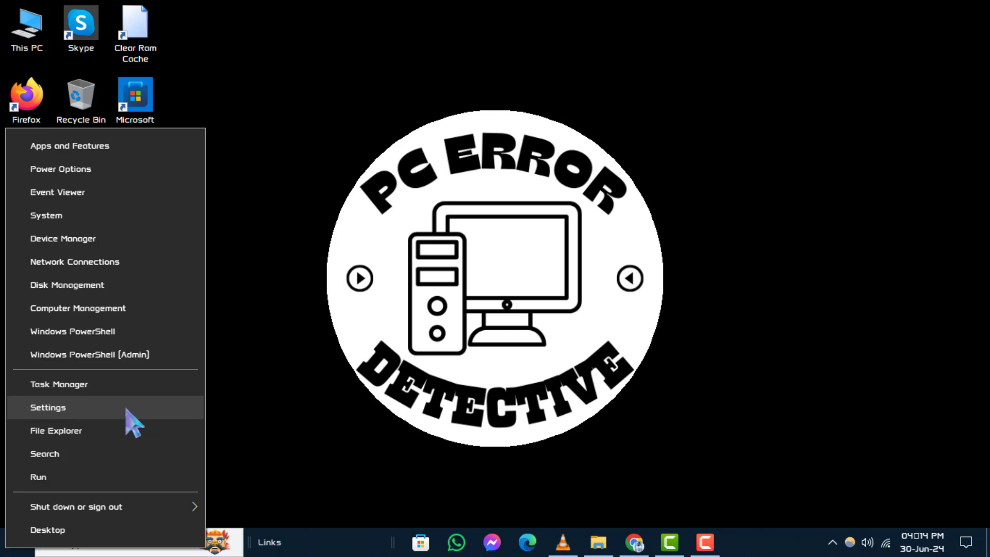
click(47, 406)
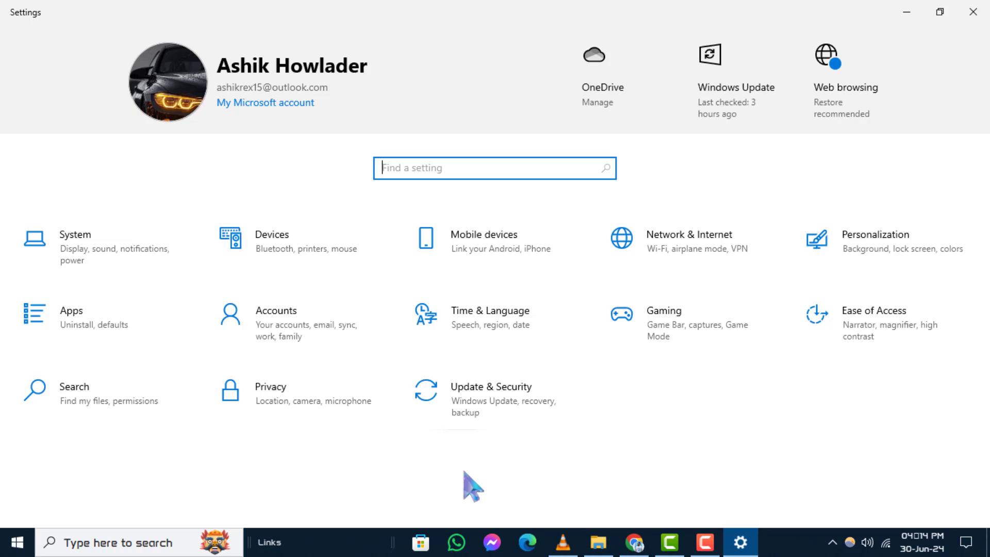
mouse_move(315, 315)
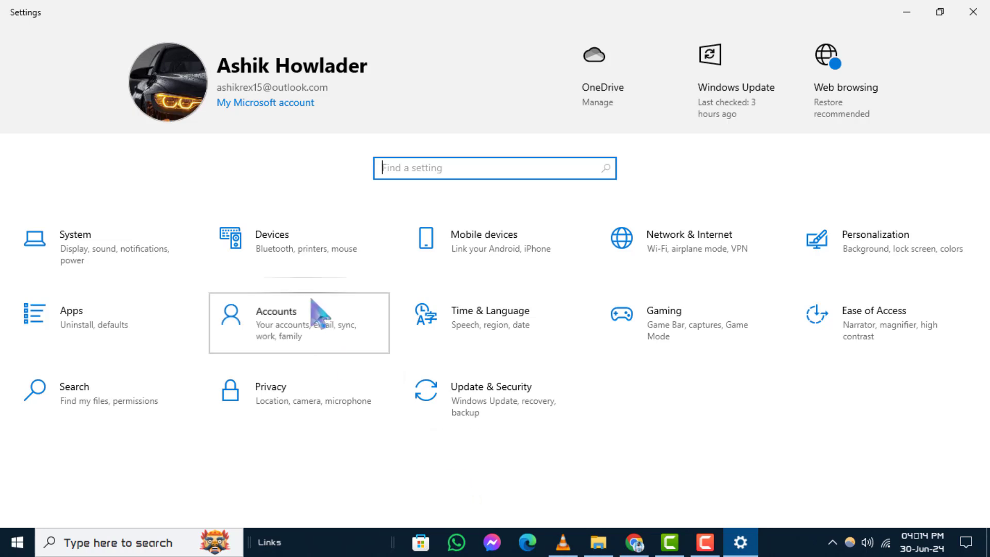
- Go to the Accounts category, landing on the Your info page
click(297, 322)
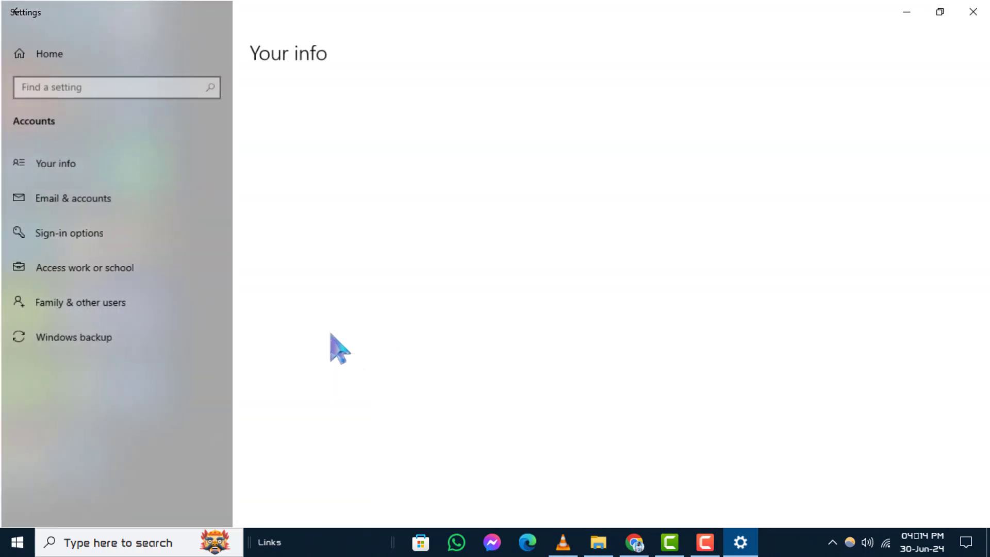
click(56, 163)
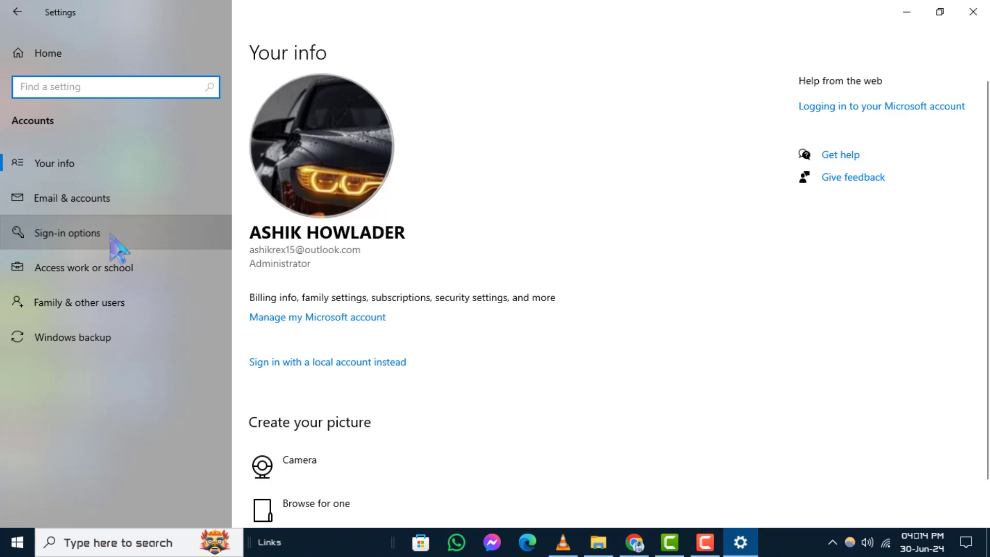
- Show the Sign-in options page, where Windows Hello sign-in for Microsoft accounts is still On
click(68, 232)
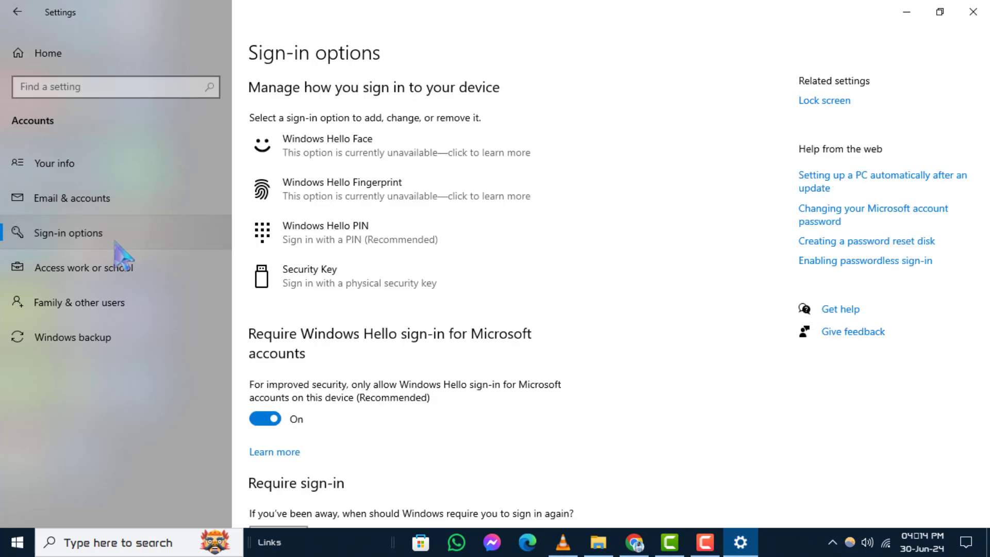
scroll(down, 3)
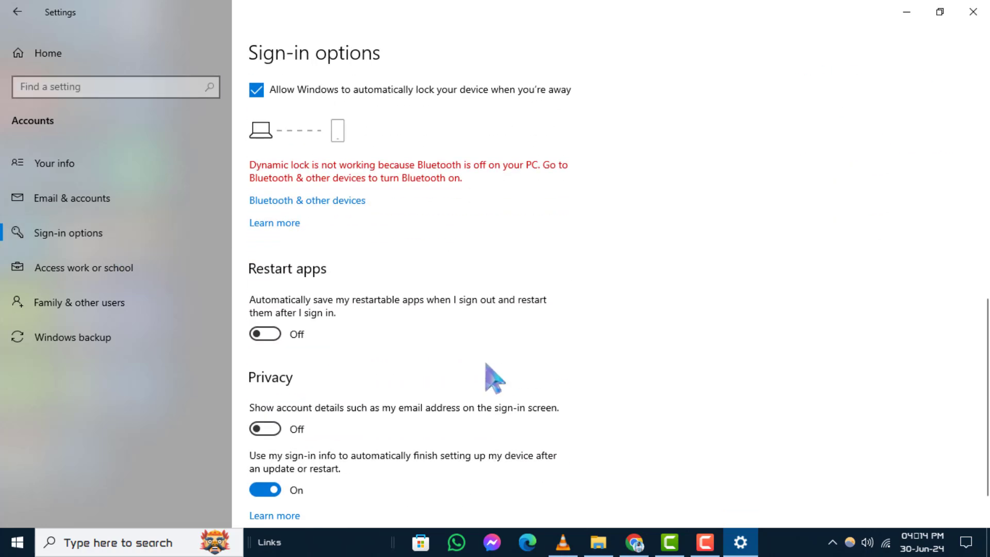
scroll(up, 3)
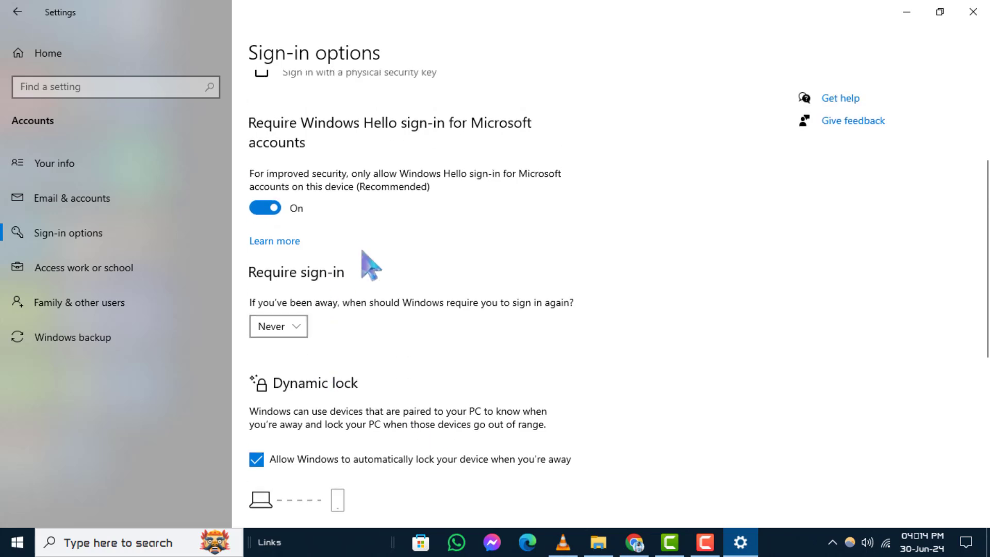
scroll(up, 3)
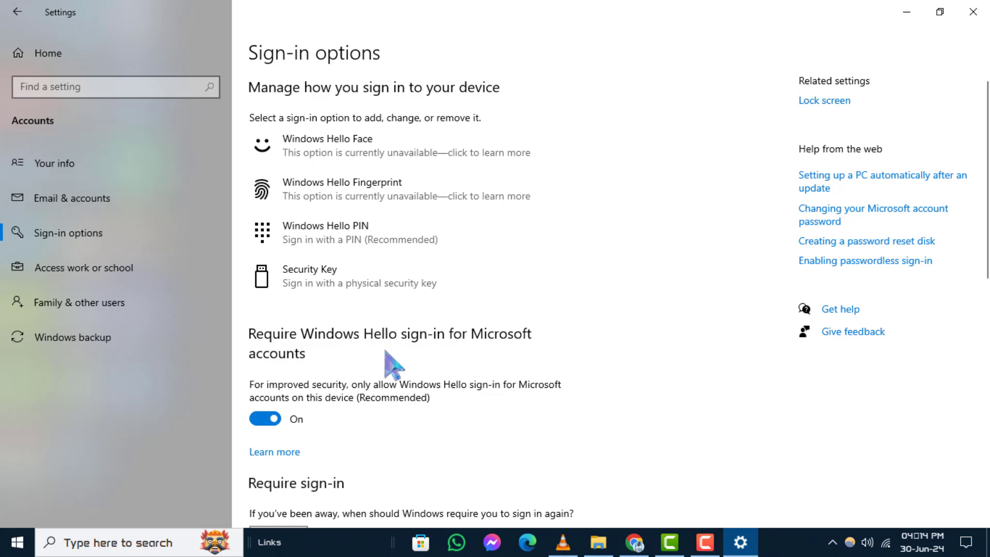
scroll(down, 3)
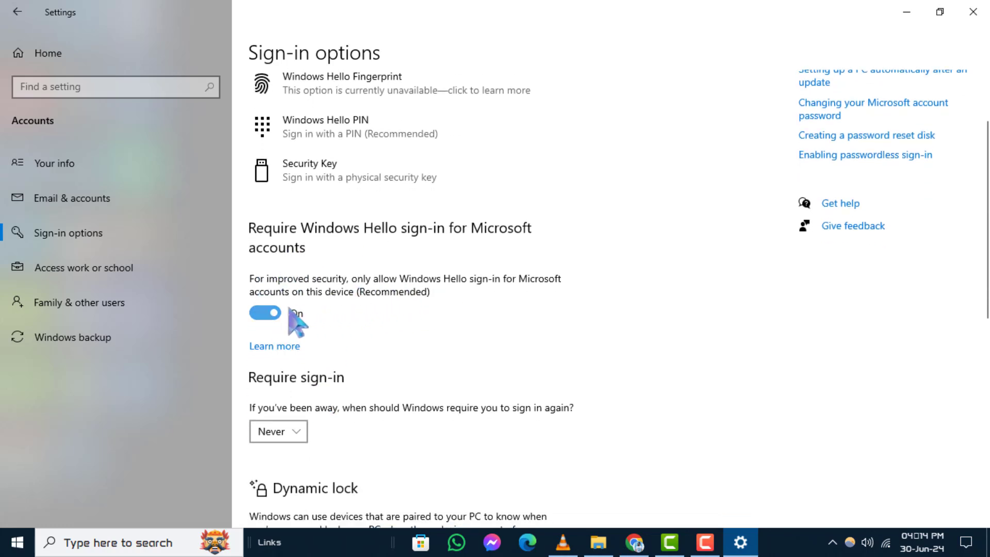
- Switch Require Windows Hello sign-in for Microsoft accounts to Off
click(265, 313)
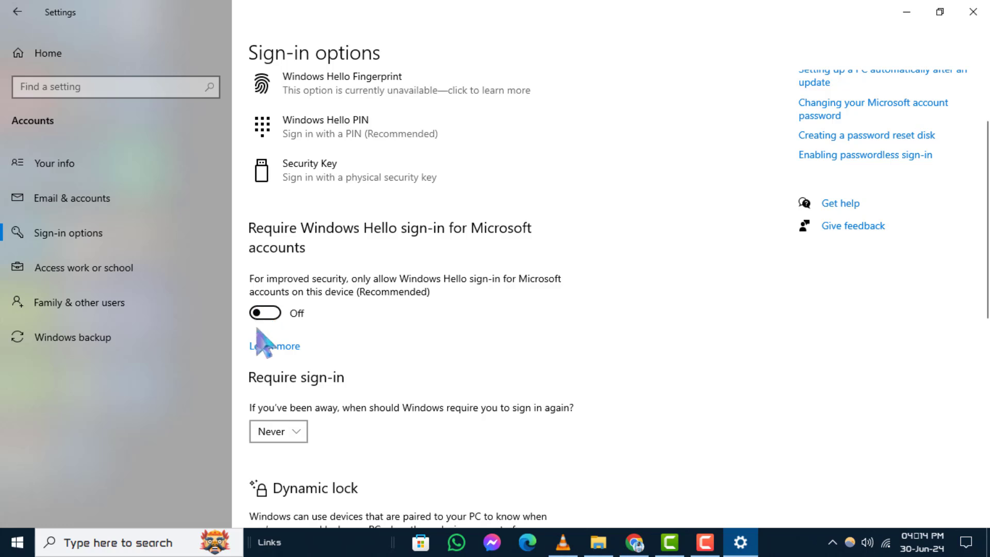
mouse_move(268, 341)
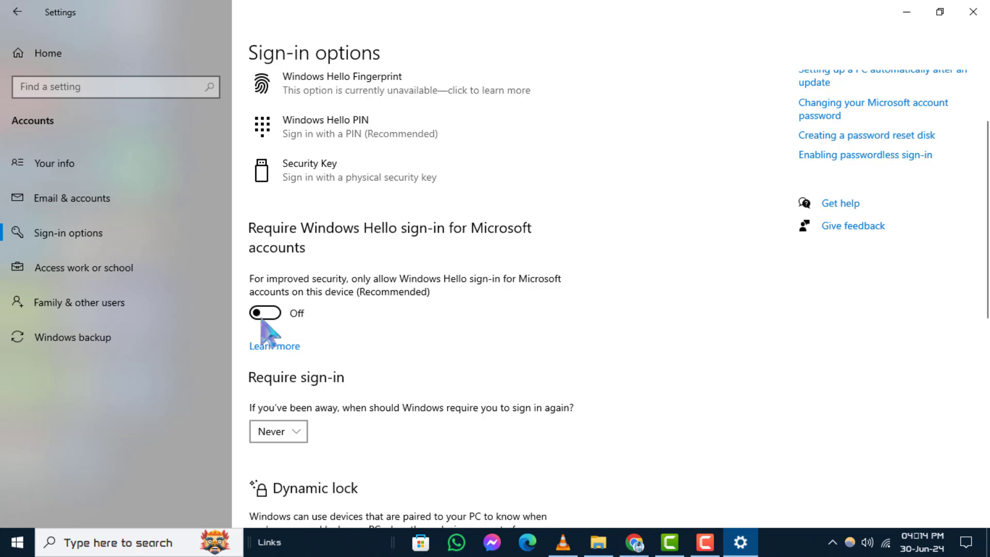
mouse_move(280, 331)
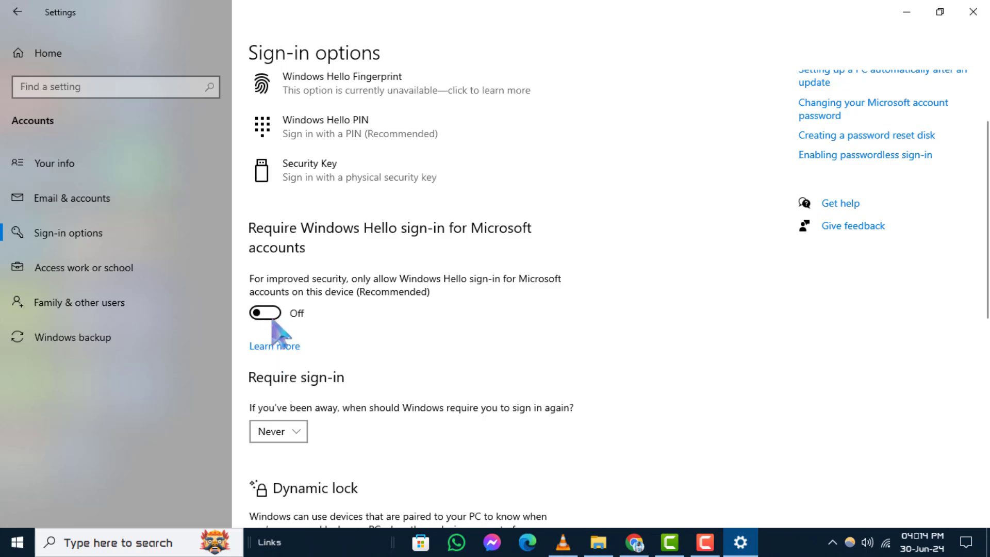